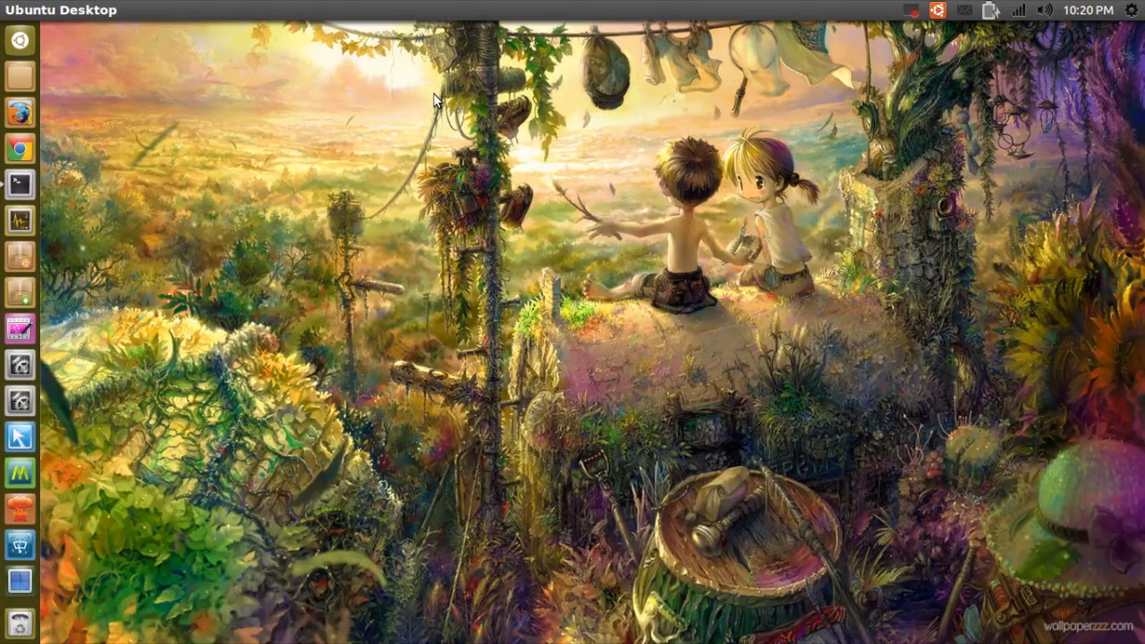
mouse_move(386, 121)
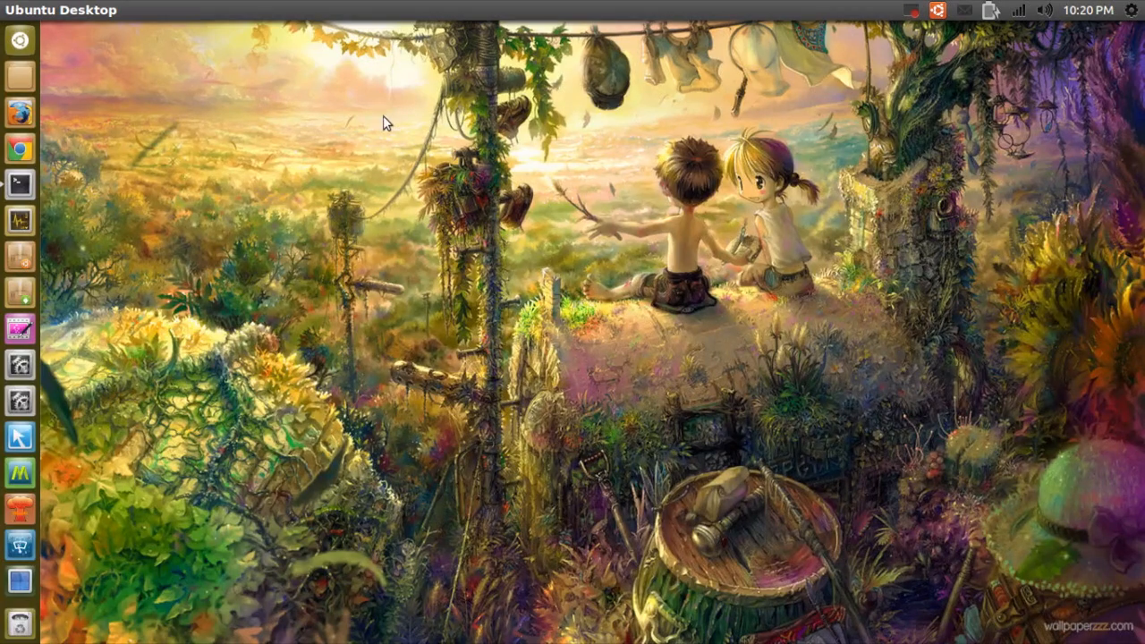
mouse_move(20, 400)
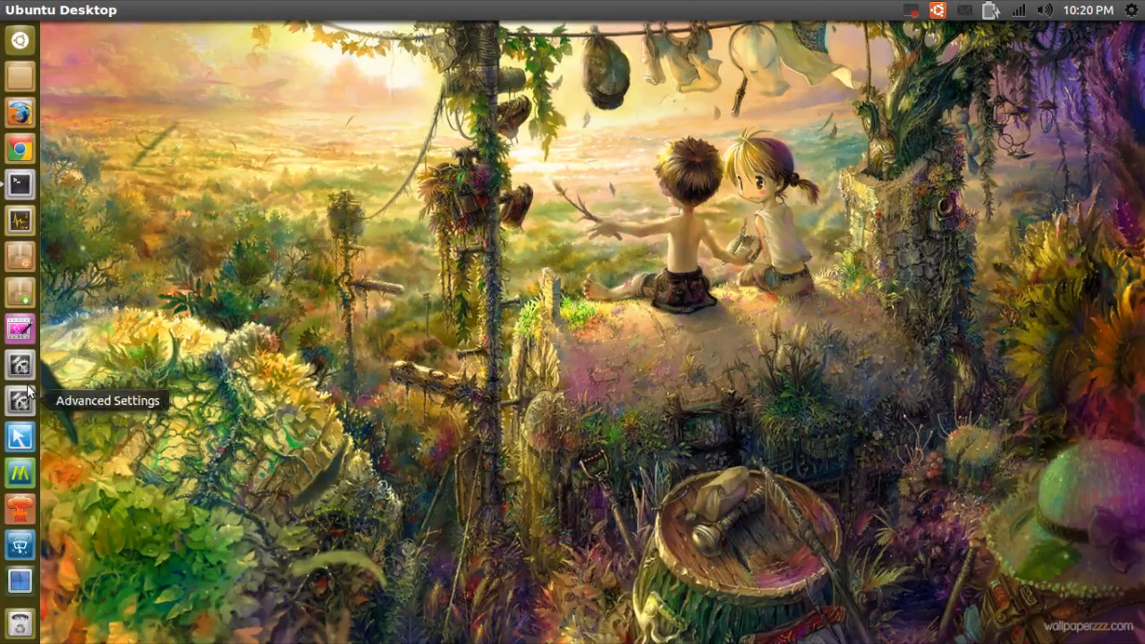
mouse_move(20, 365)
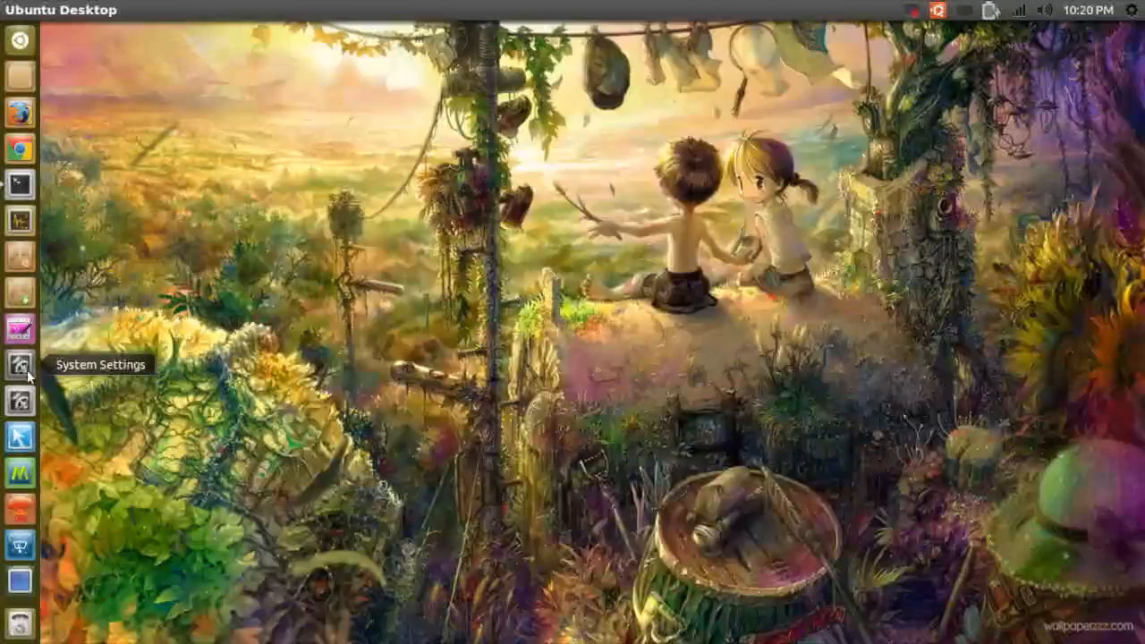
View the laptop and Hewlett Packard 20" monitor arrangement in System Settings' Displays panel, then close it.
left_click(19, 367)
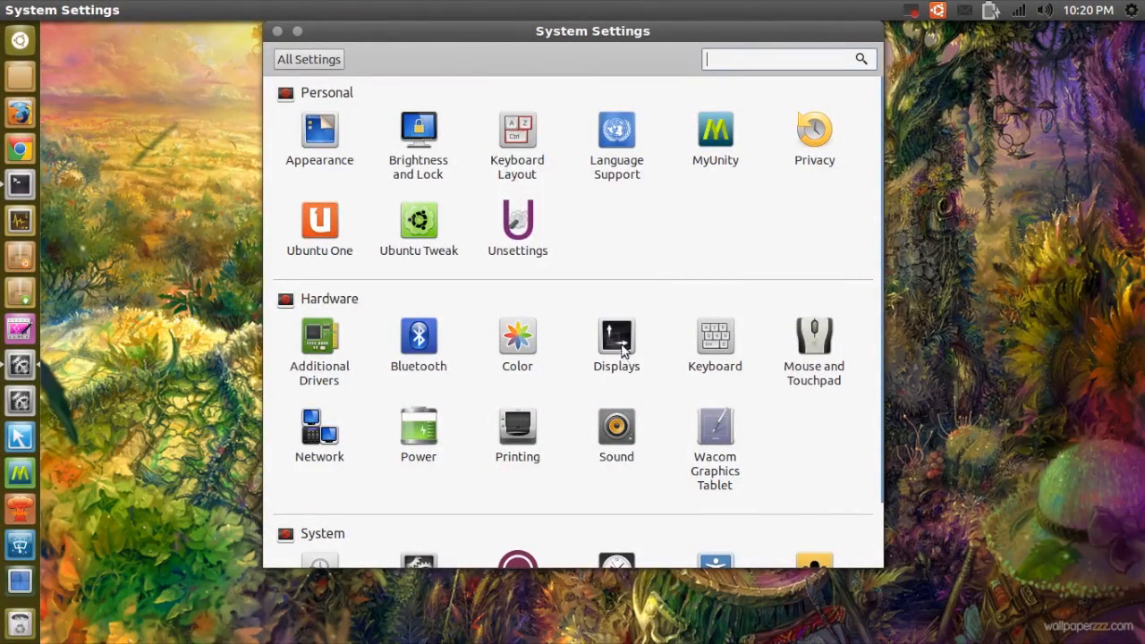
left_click(615, 340)
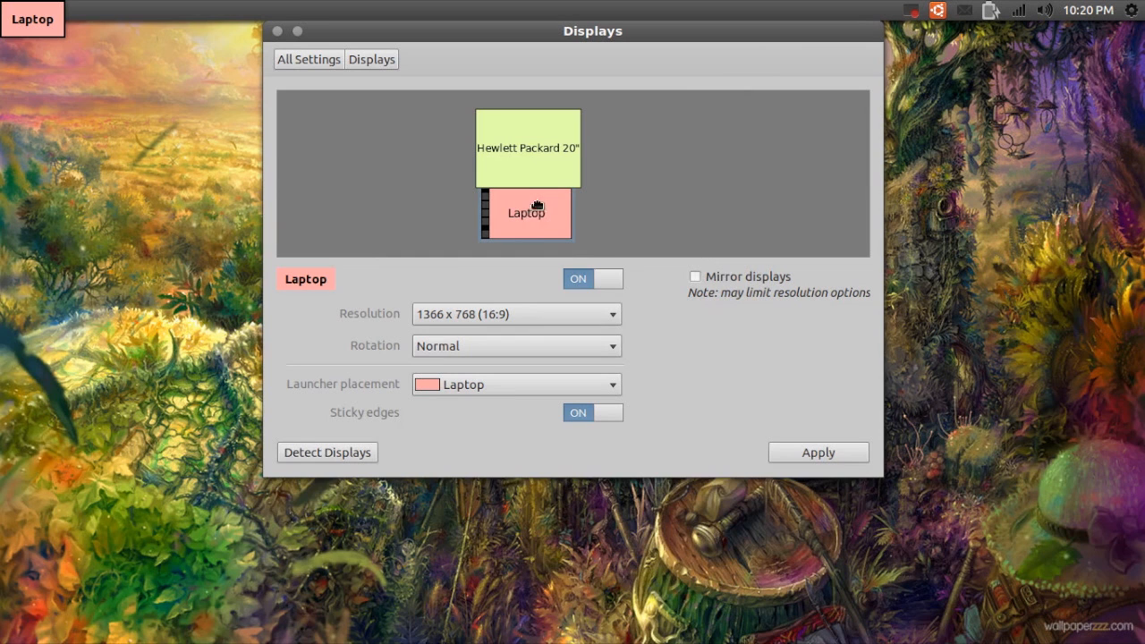
mouse_move(476, 202)
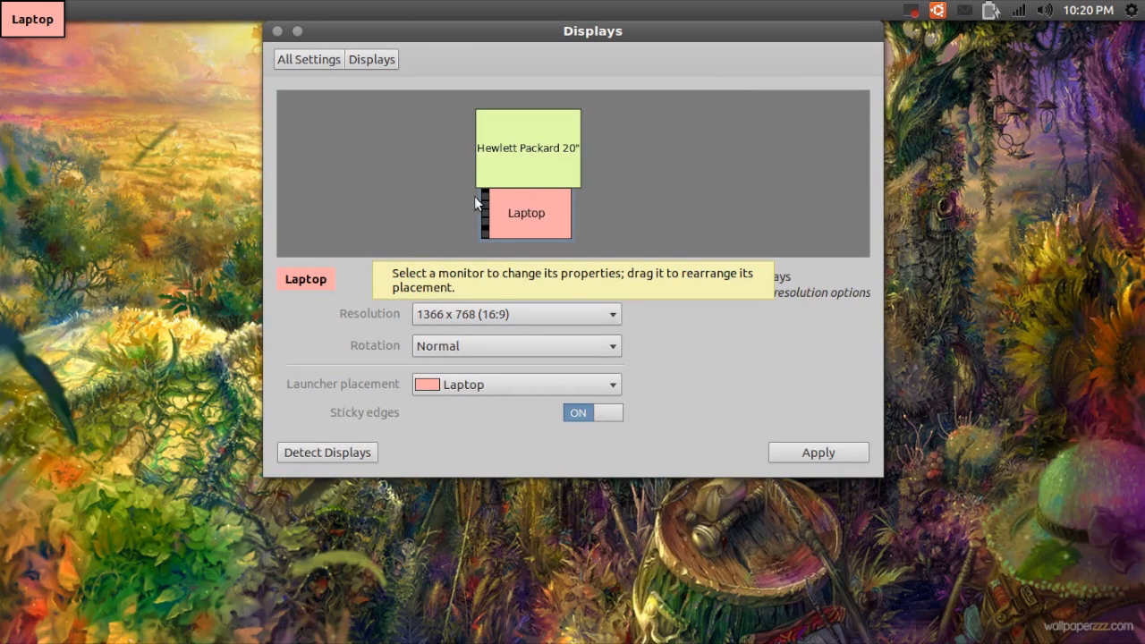
mouse_move(438, 177)
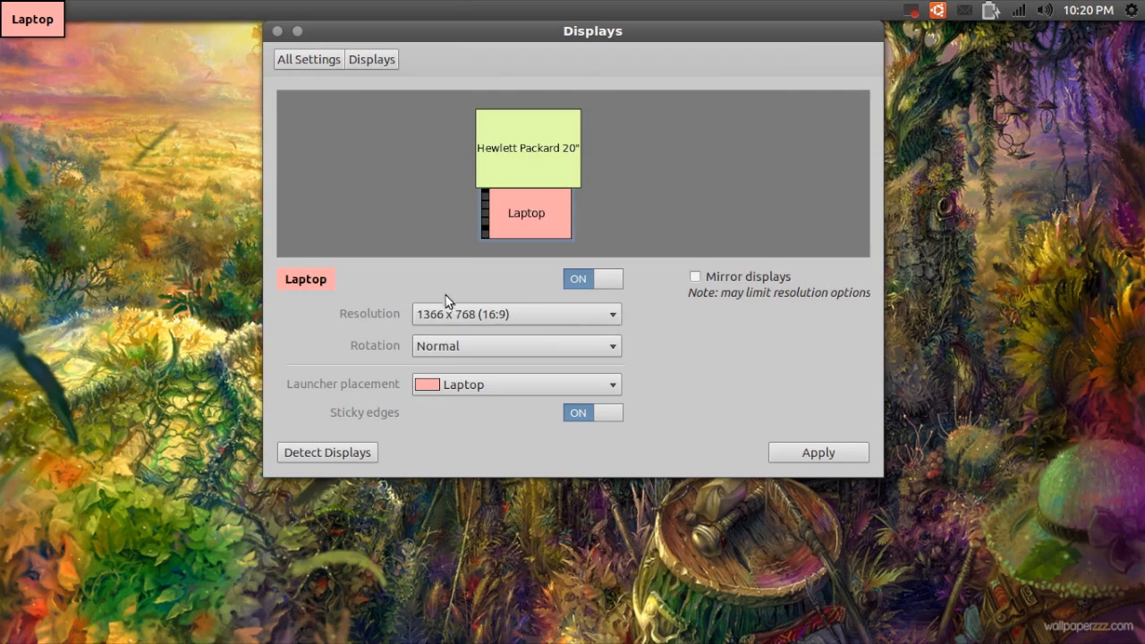
mouse_move(689, 438)
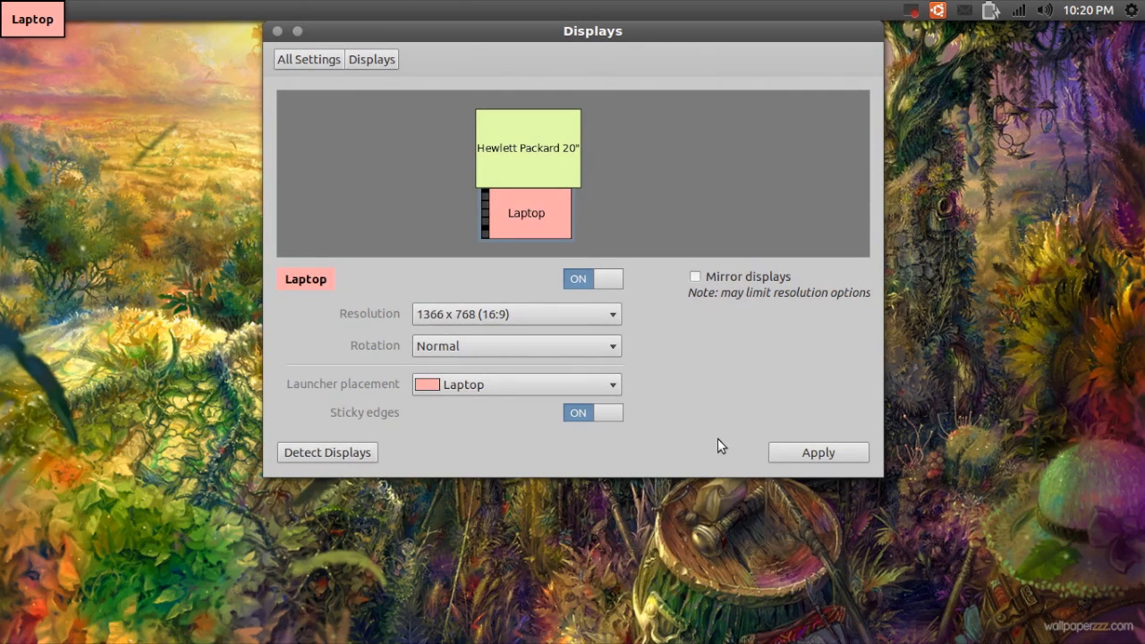
left_click_drag(592, 30, 604, 107)
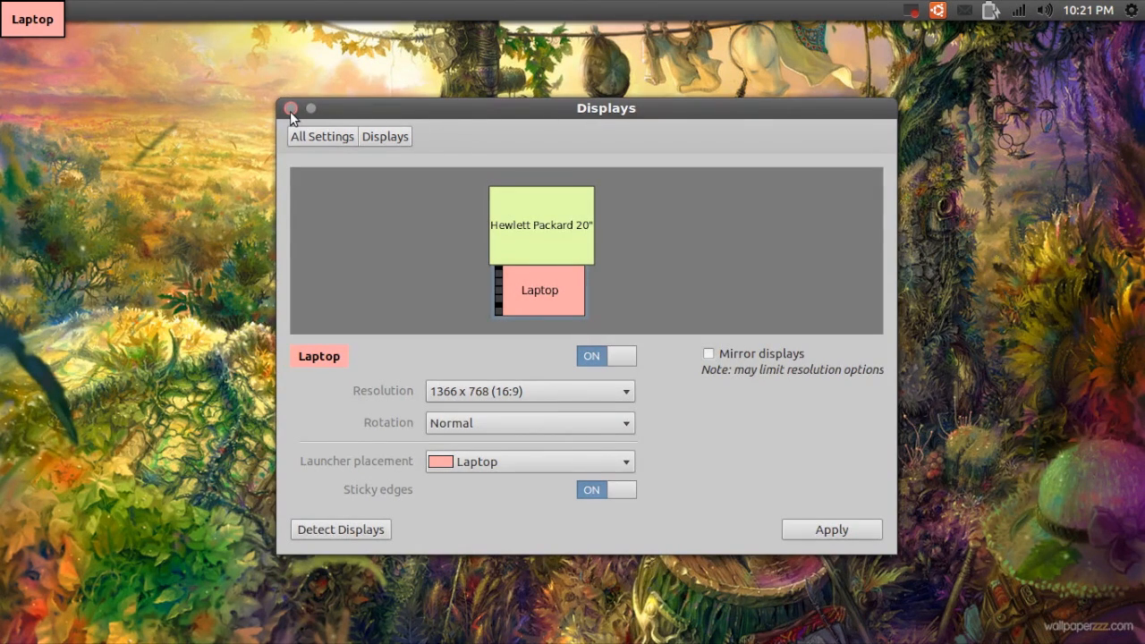
left_click(290, 109)
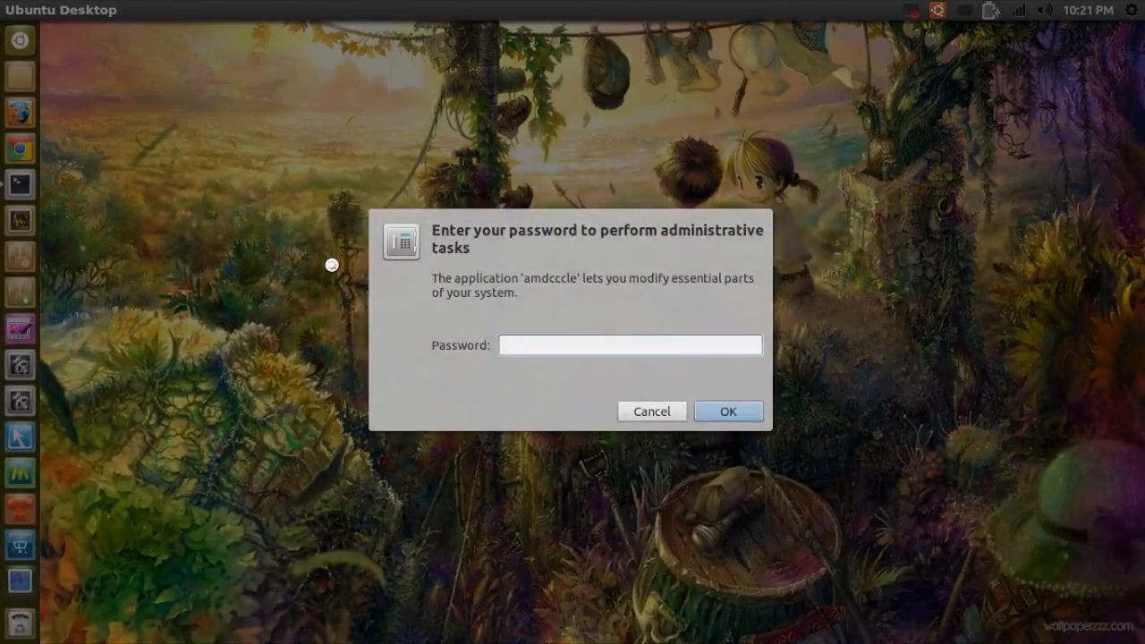
Authenticate with the administrator password so AMD Catalyst Control Center launches.
type("password")
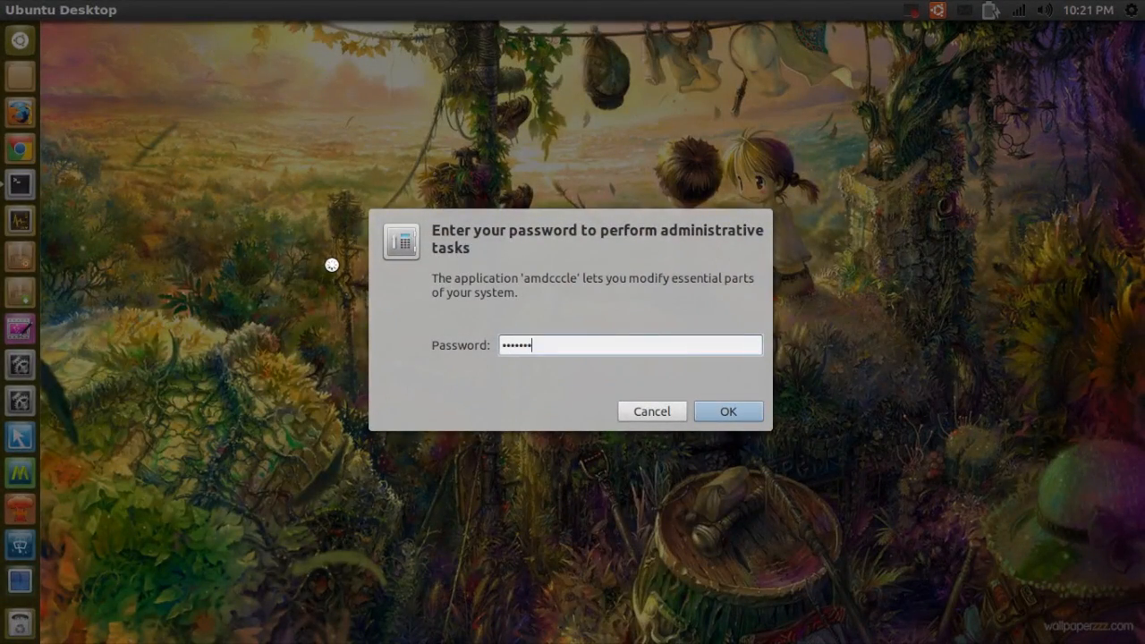
left_click(726, 409)
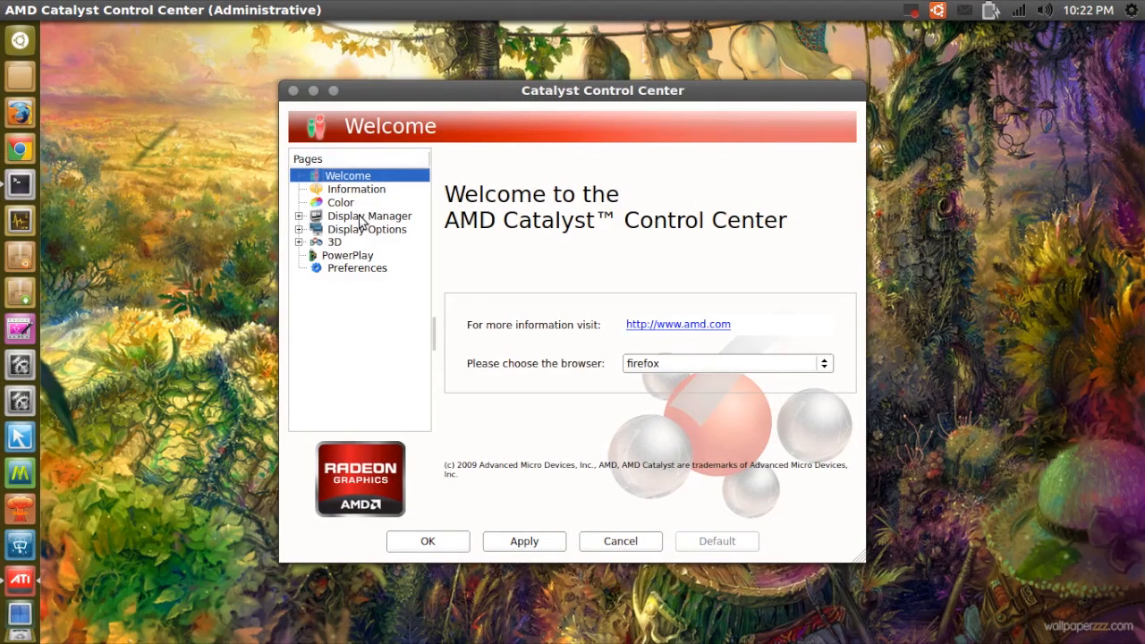
Show the Display Manager page and accept the Configuration updated notice for the two-display desktop.
left_click(368, 215)
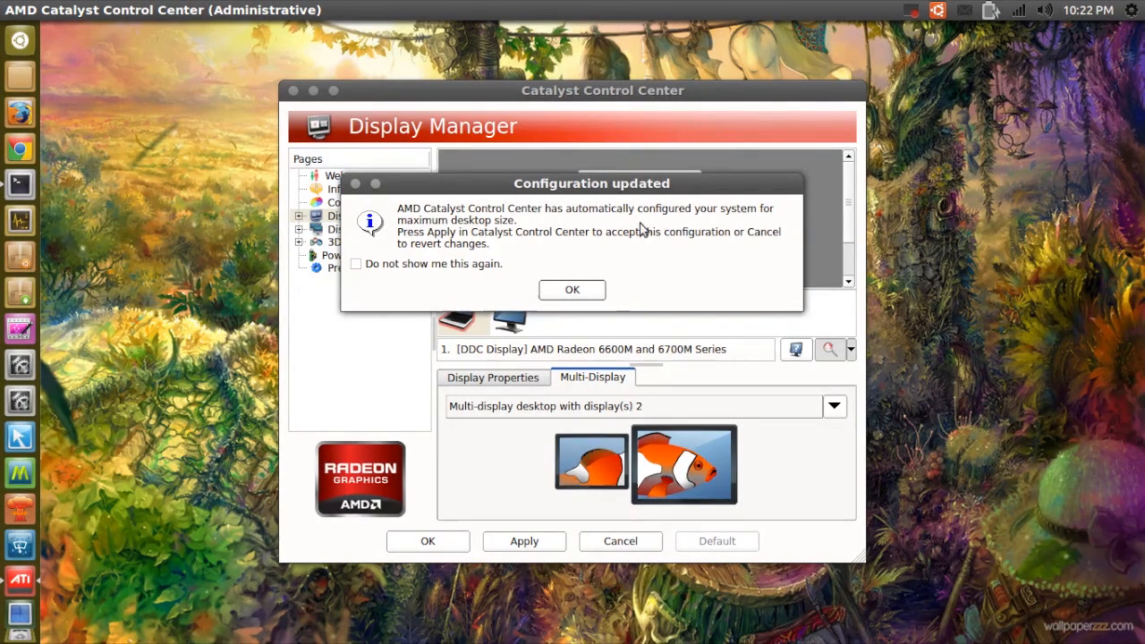
mouse_move(505, 221)
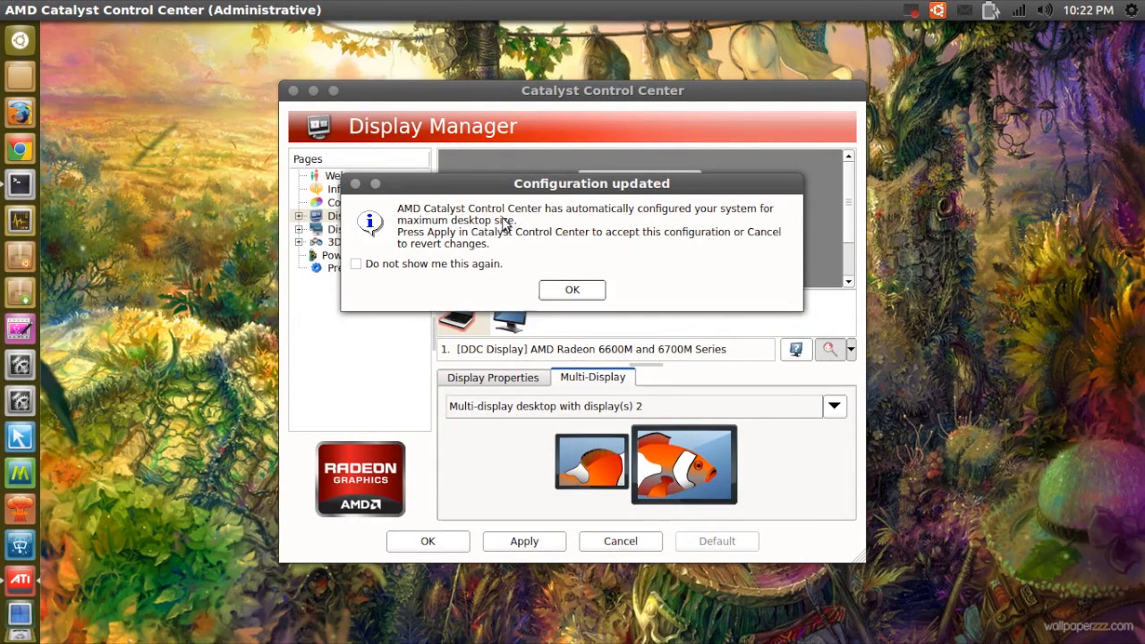
mouse_move(524, 272)
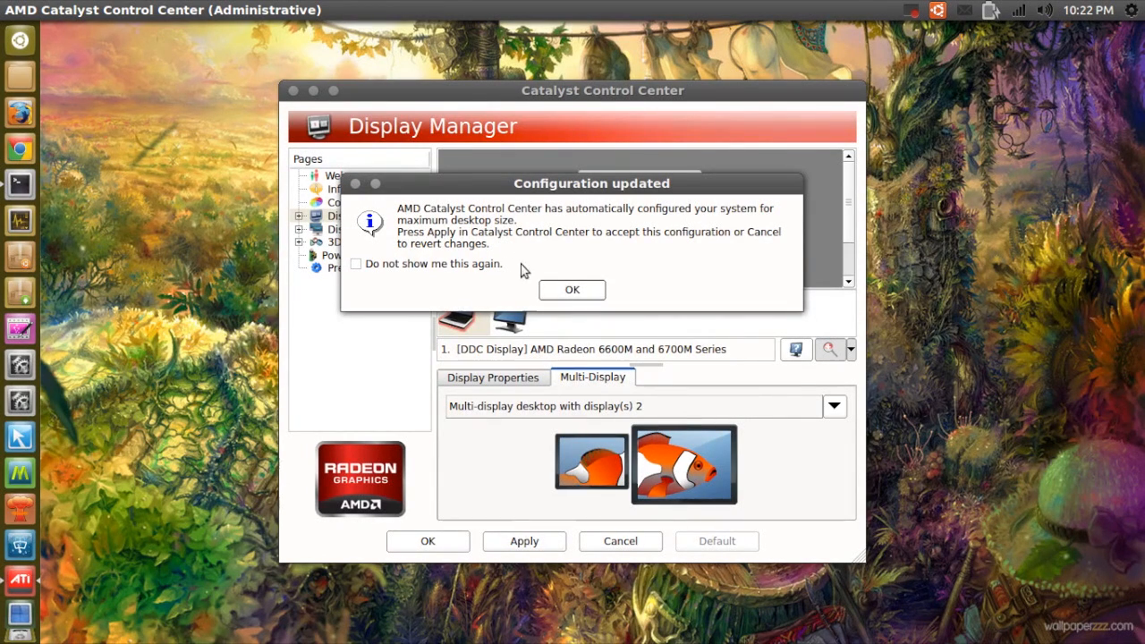
mouse_move(554, 297)
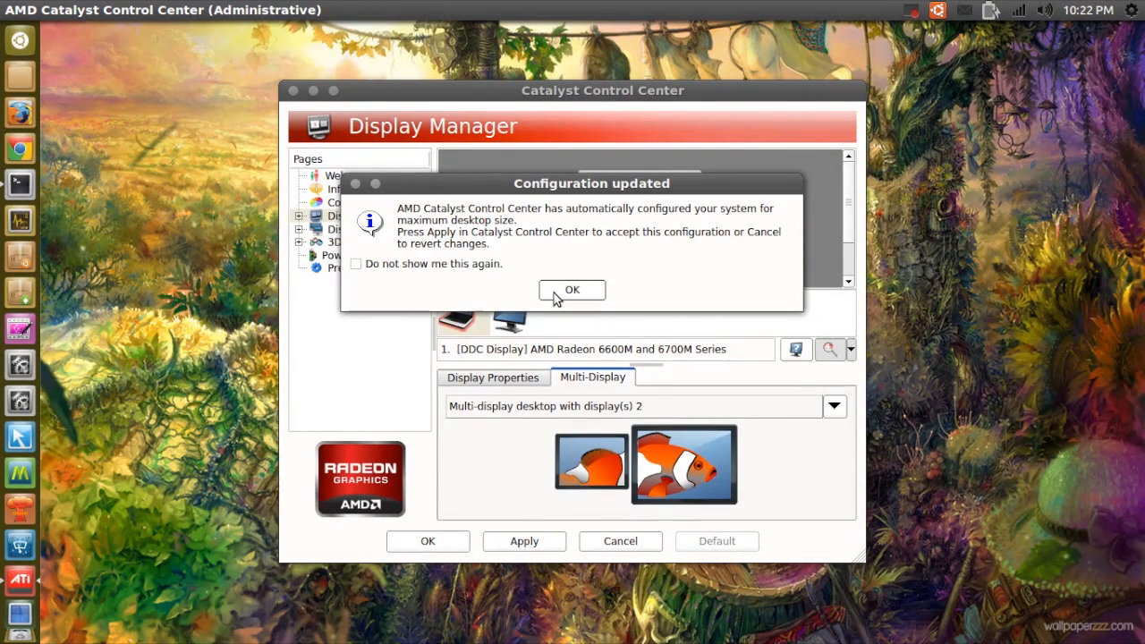
left_click(573, 290)
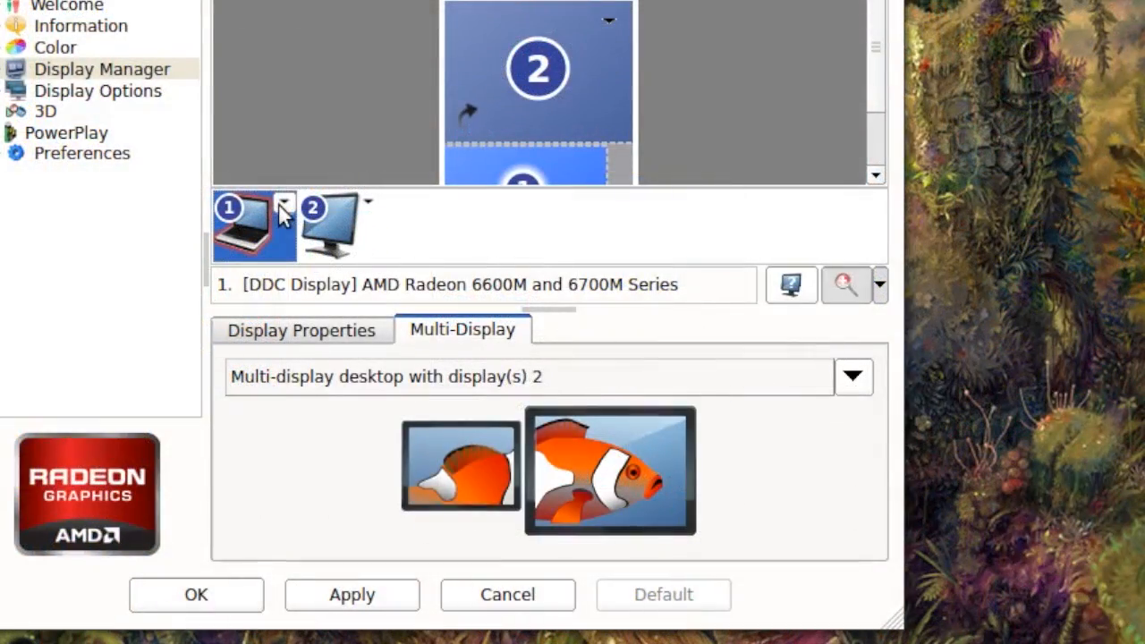
mouse_move(283, 215)
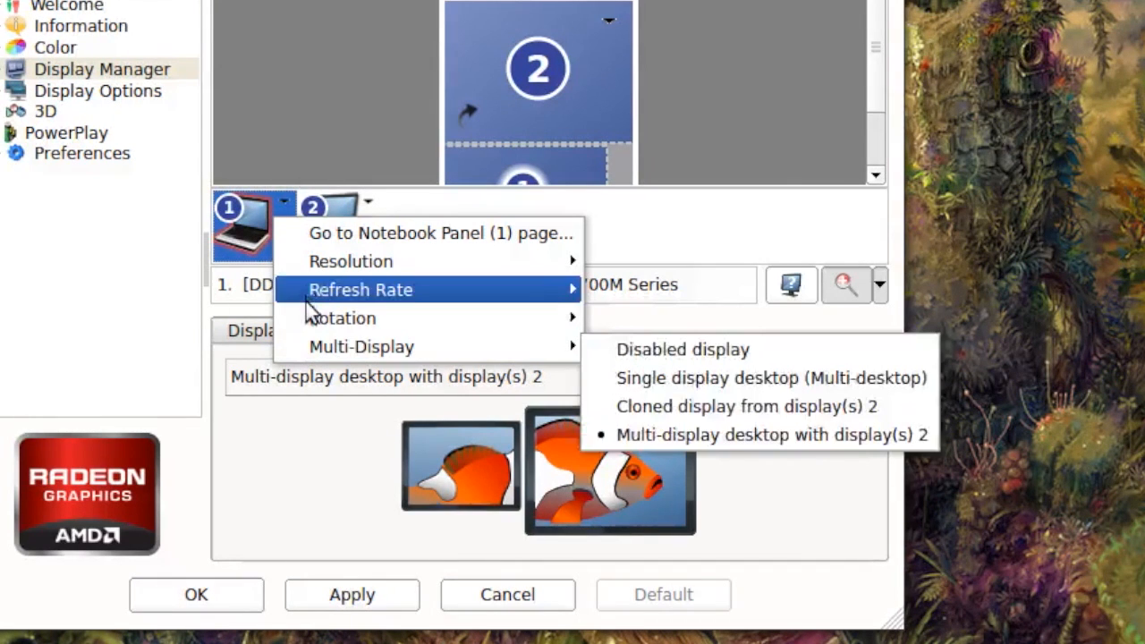
mouse_move(351, 261)
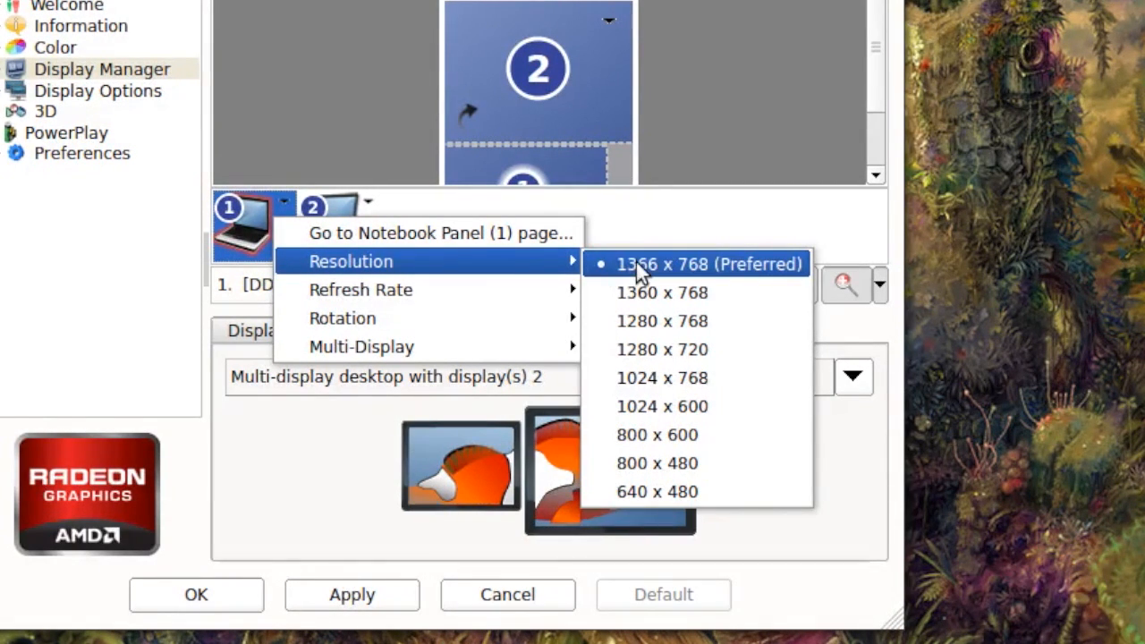
mouse_move(510, 289)
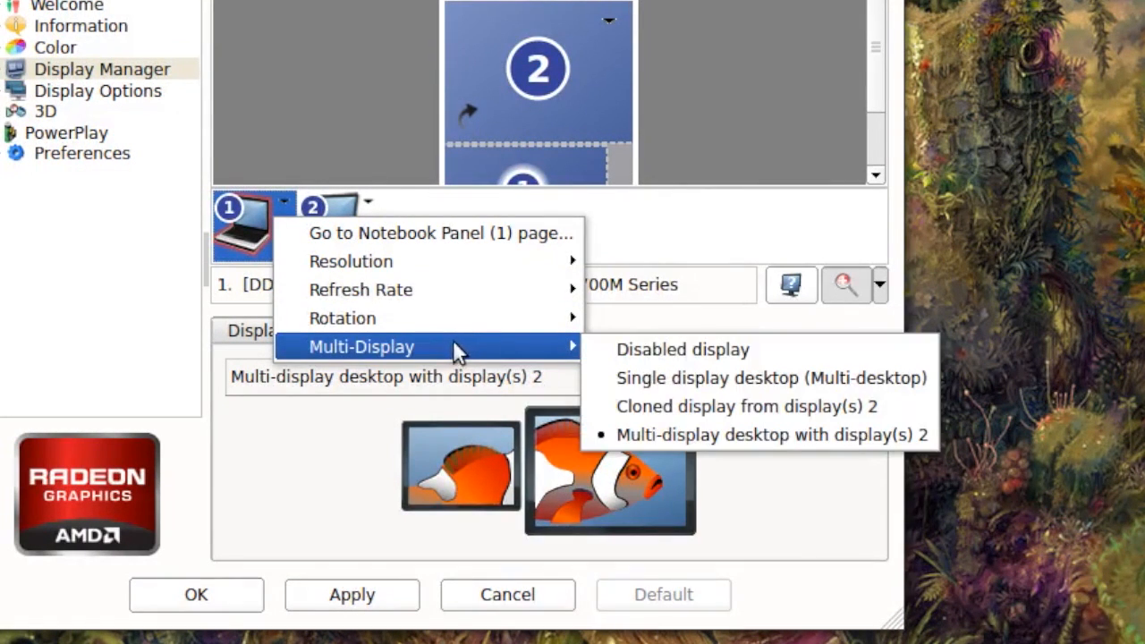
mouse_move(483, 367)
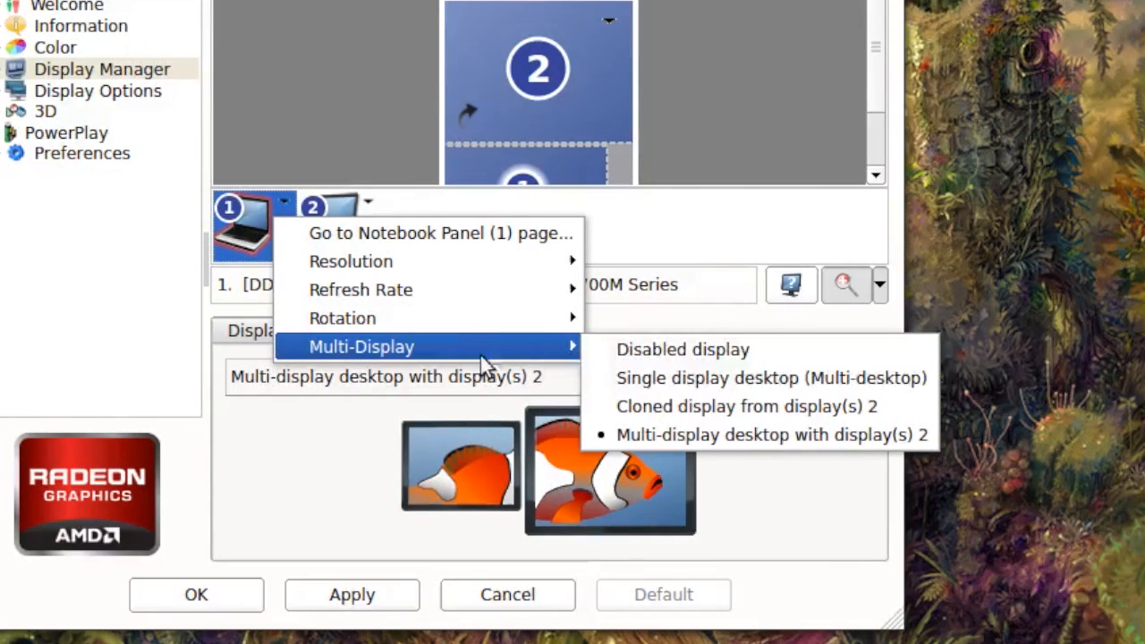
mouse_move(683, 349)
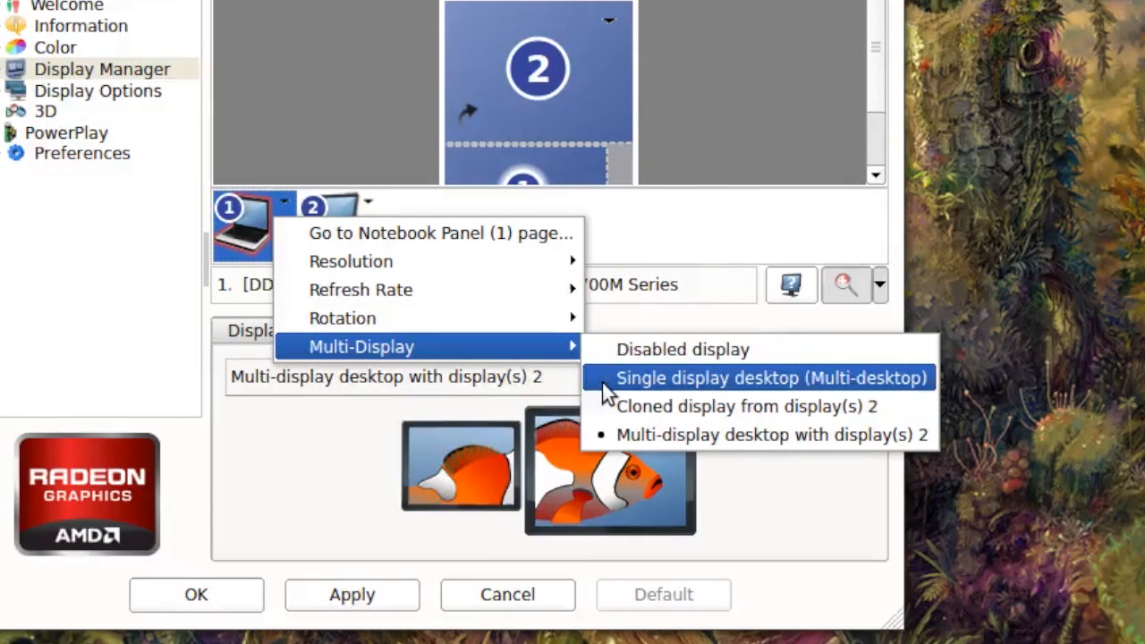
mouse_move(608, 406)
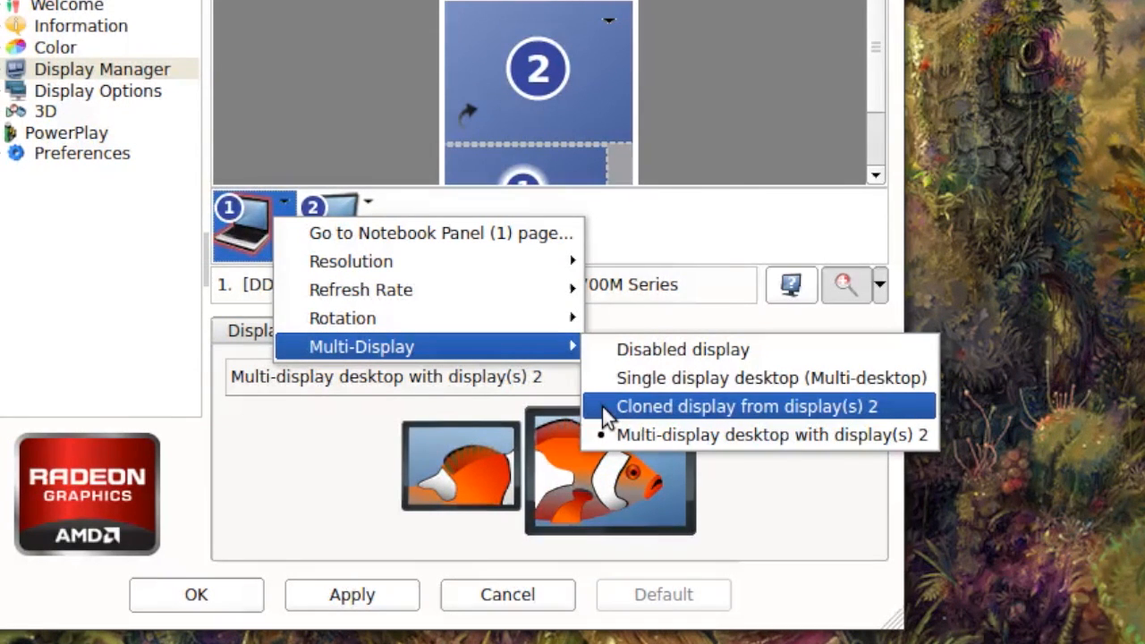
mouse_move(608, 434)
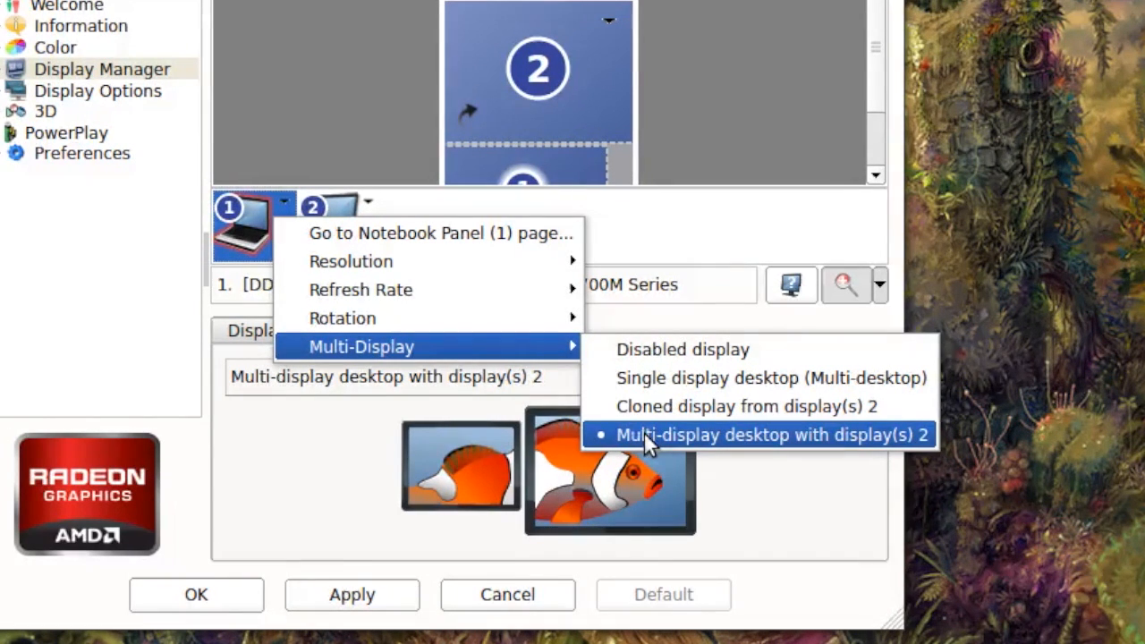
mouse_move(635, 438)
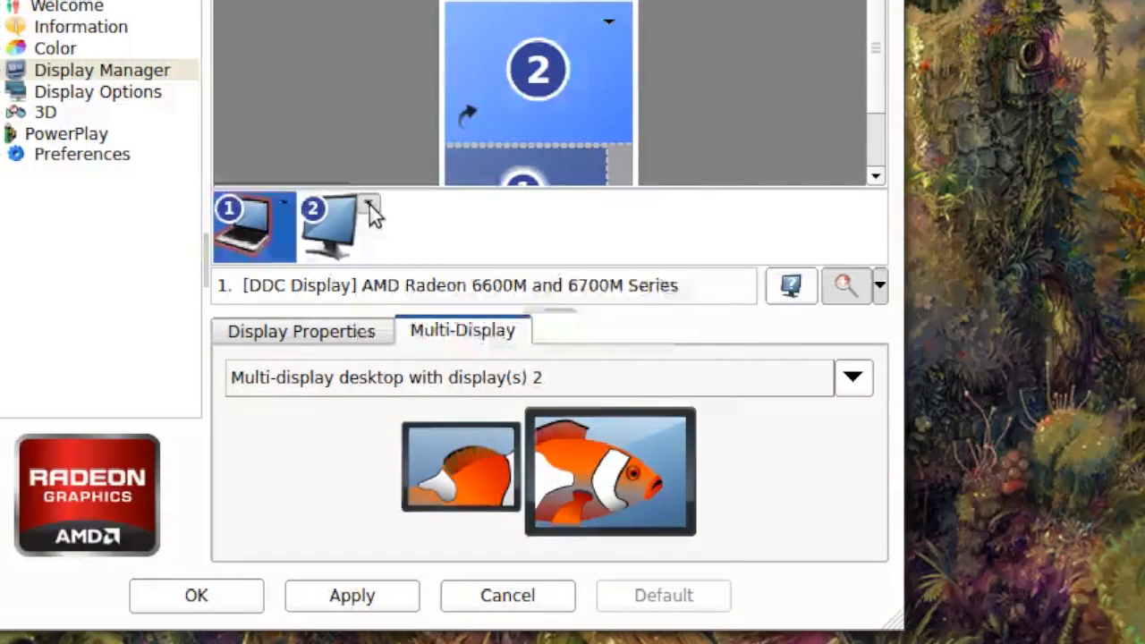
Show display 2's options listing its resolutions, with 1600 x 1200 preferred, for the multi-display desktop.
left_click(369, 205)
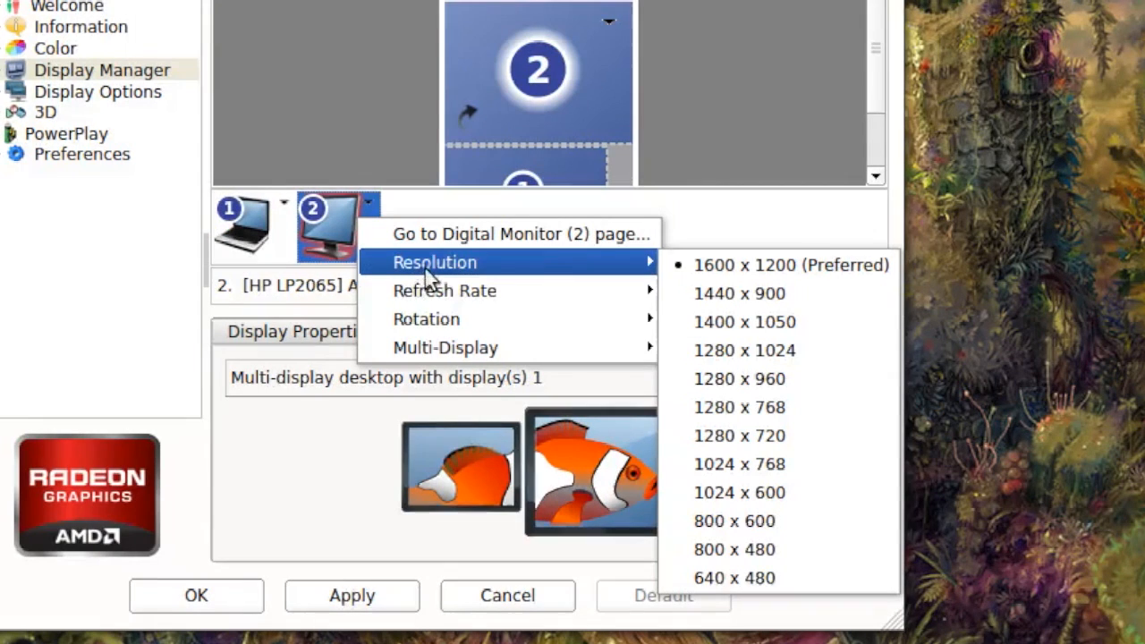
mouse_move(569, 272)
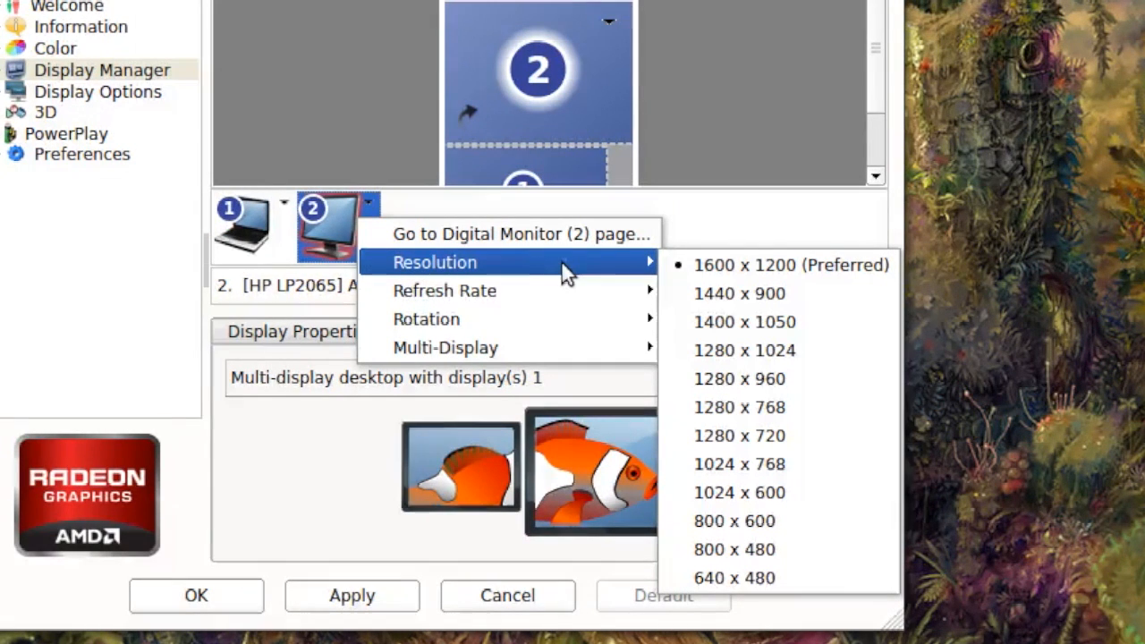
mouse_move(573, 275)
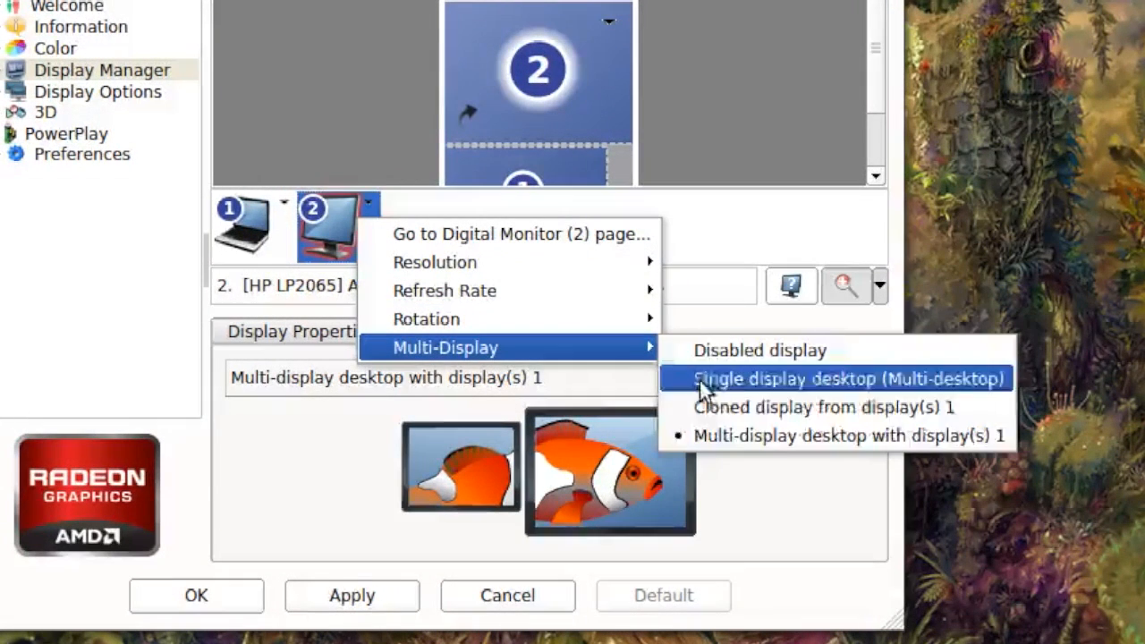
mouse_move(719, 437)
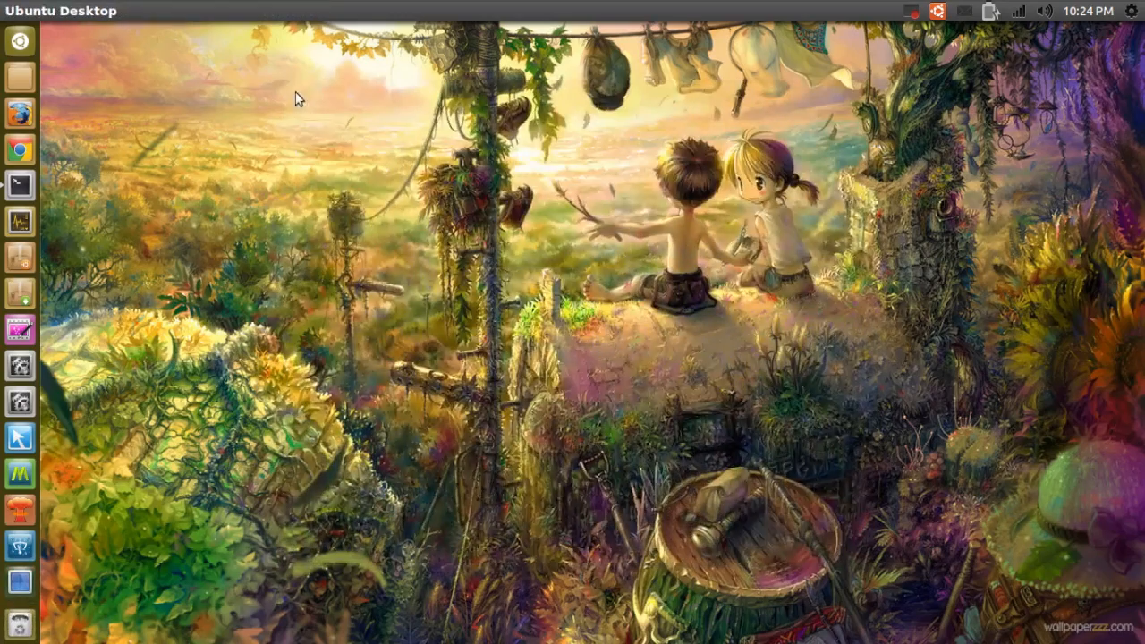
mouse_move(188, 323)
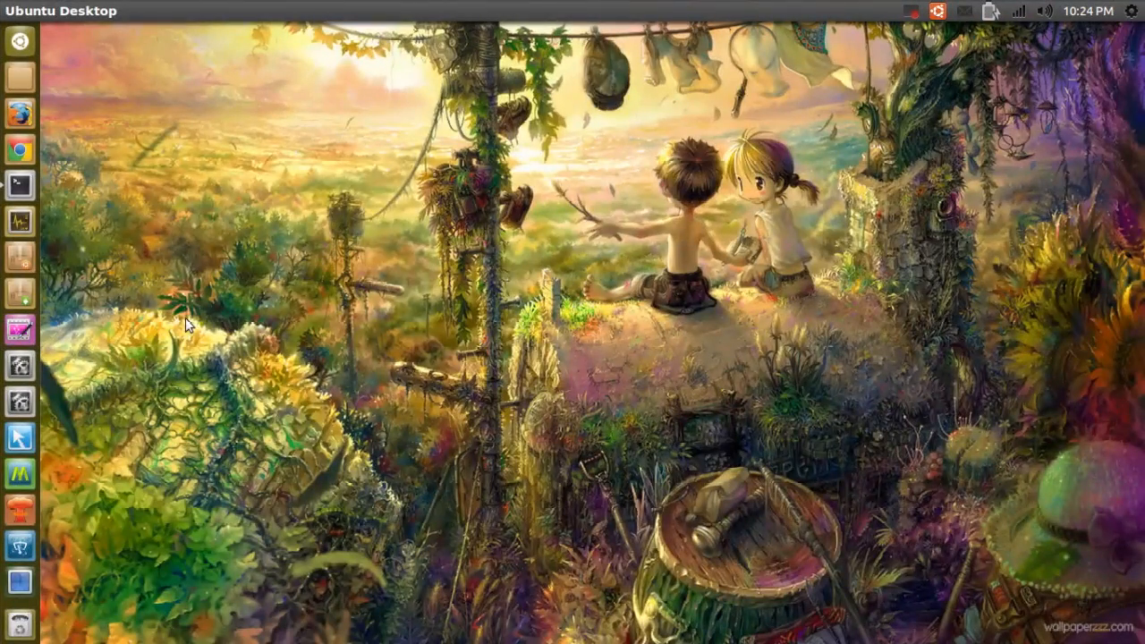
mouse_move(20, 402)
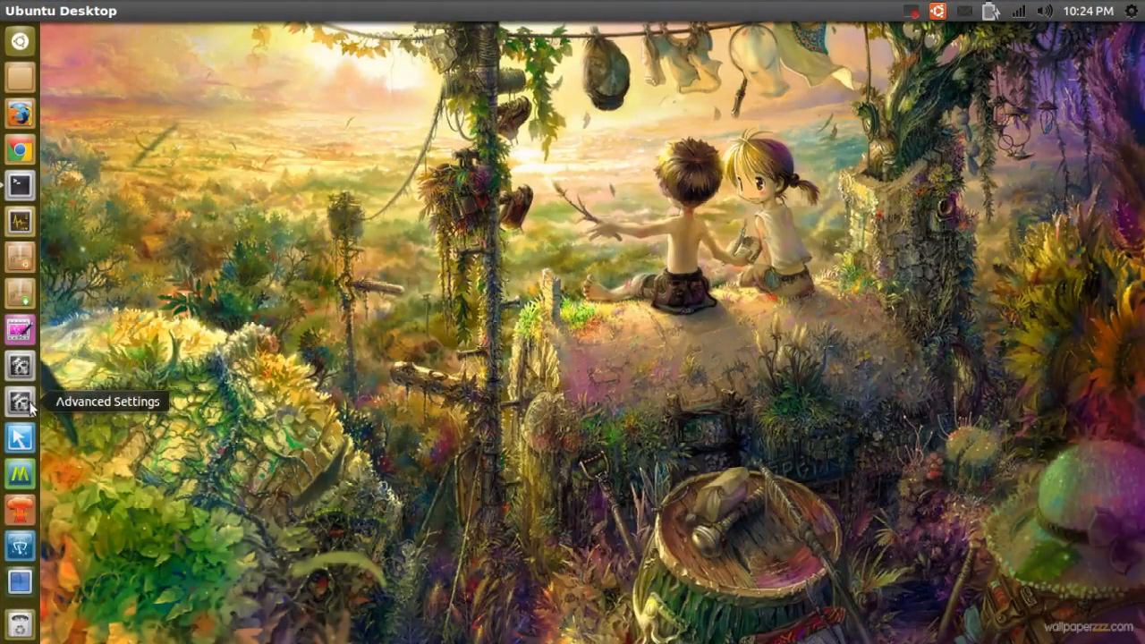
mouse_move(20, 367)
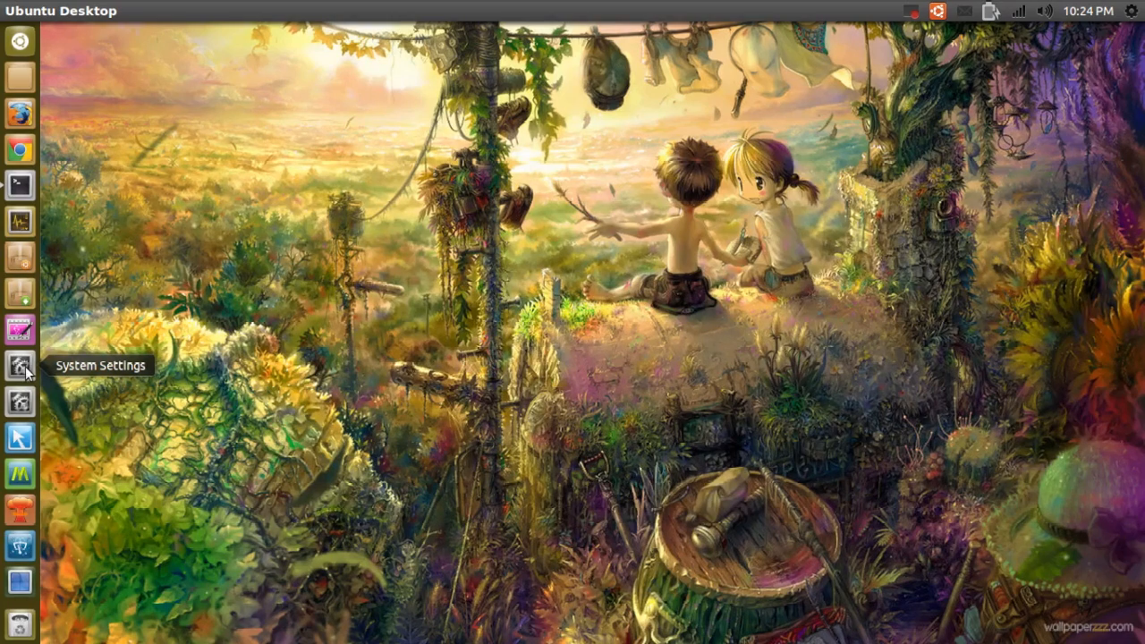
Show the Displays panel with the laptop at 1366 x 768 beside the Hewlett Packard 20" monitor.
left_click(20, 367)
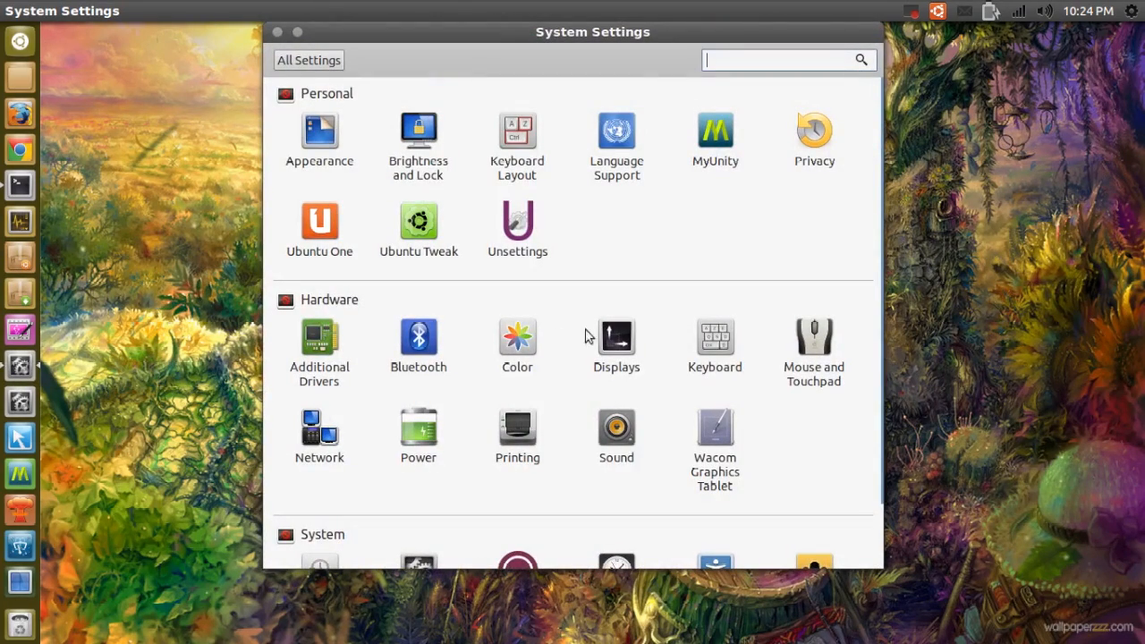
left_click(615, 340)
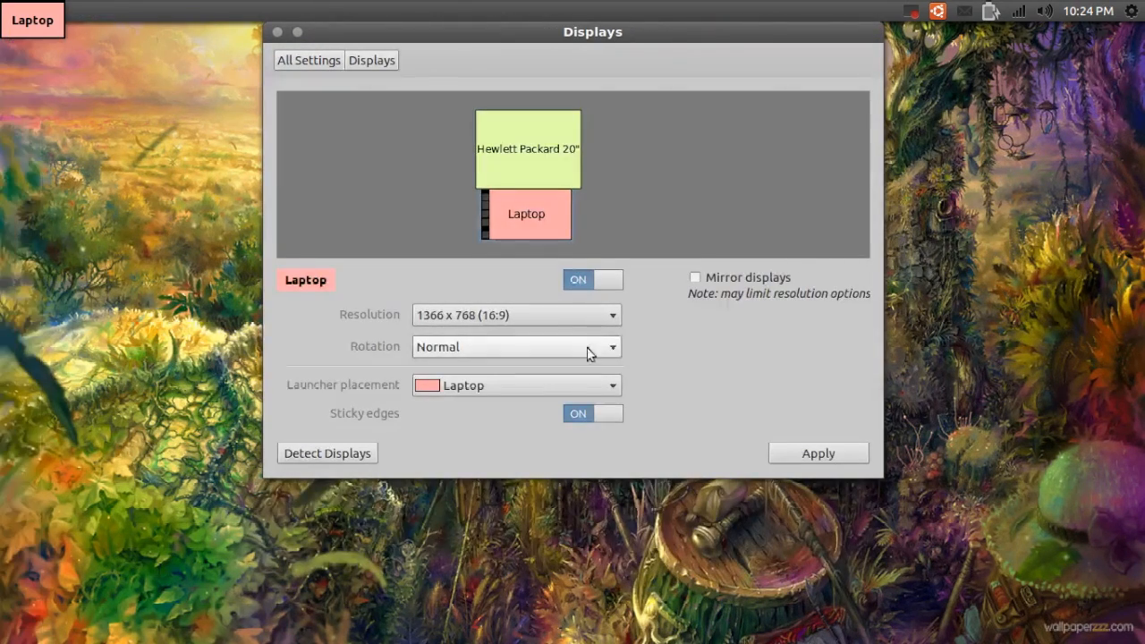